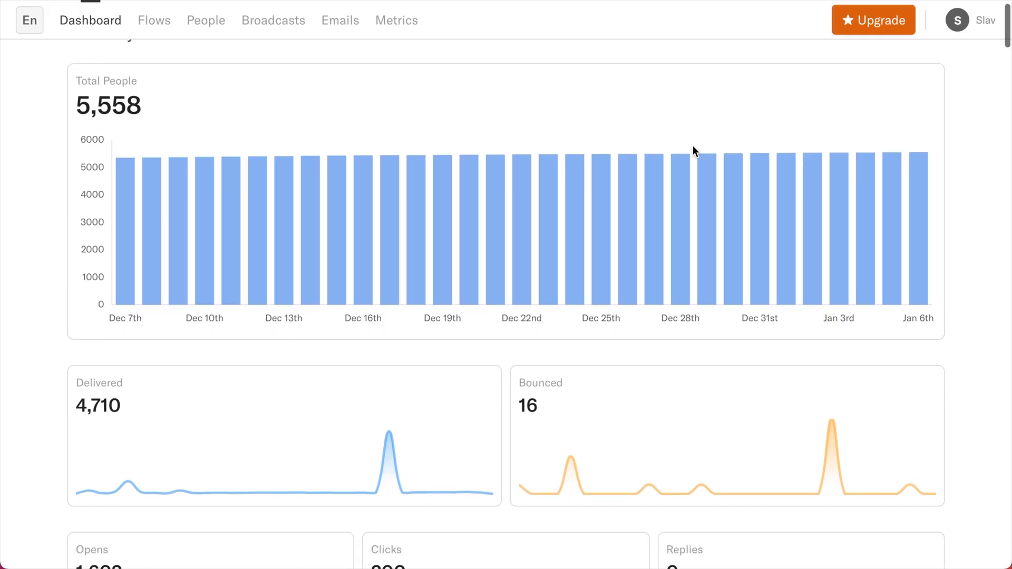
Scroll through the dashboard's people and email metrics and the activity stream
{"action": "scroll", "scroll_direction": "down", "scroll_amount": 3}
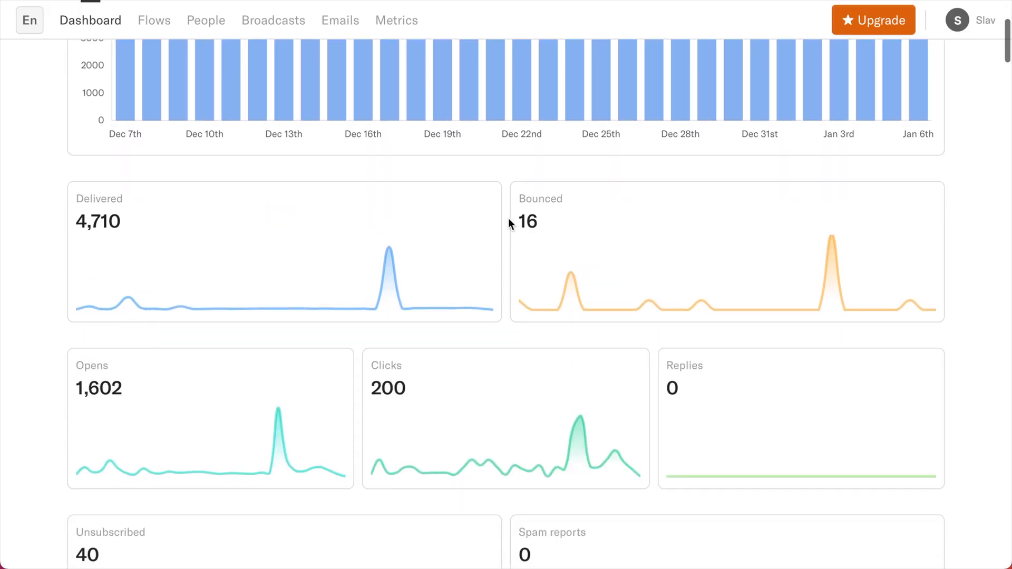
{"action": "scroll", "scroll_direction": "down", "scroll_amount": 3}
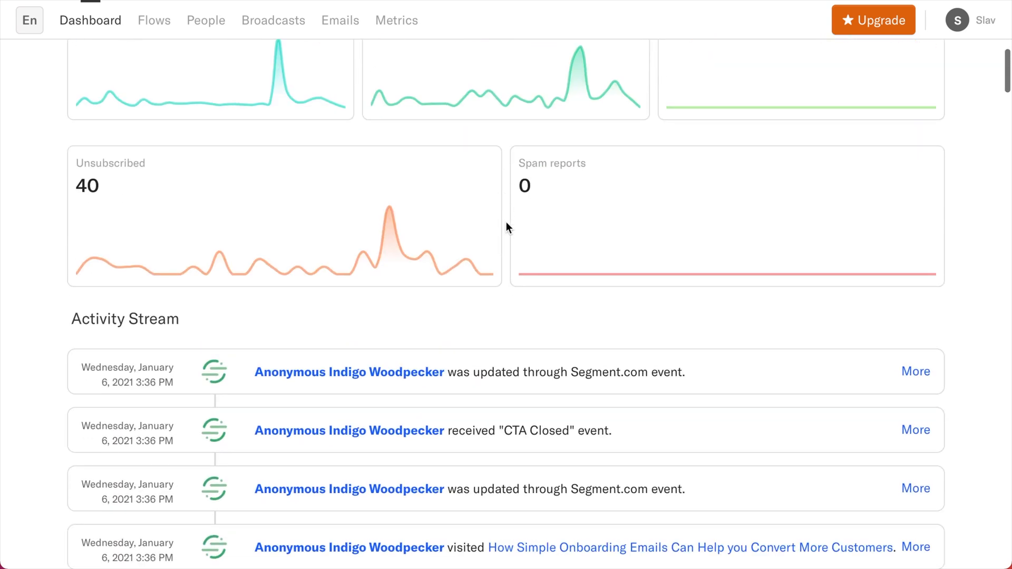
{"action": "scroll", "scroll_direction": "down", "scroll_amount": 3}
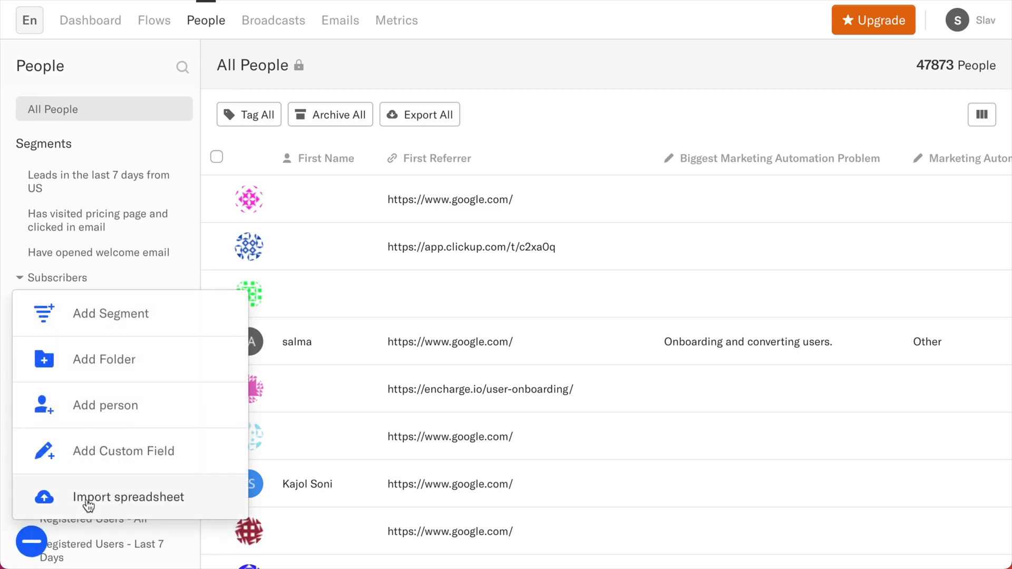
Schedule a spreadsheet import, then view the 'Leads in the last 7 days from US' segment's country and tag conditions
{"action": "left_click", "coordinate": [129, 498]}
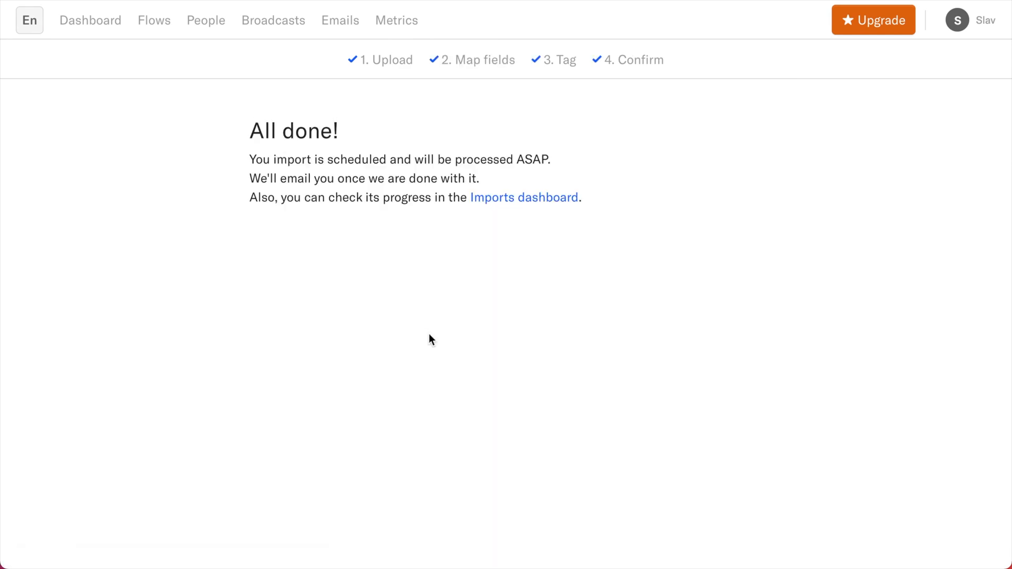
{"action": "left_click", "coordinate": [206, 20]}
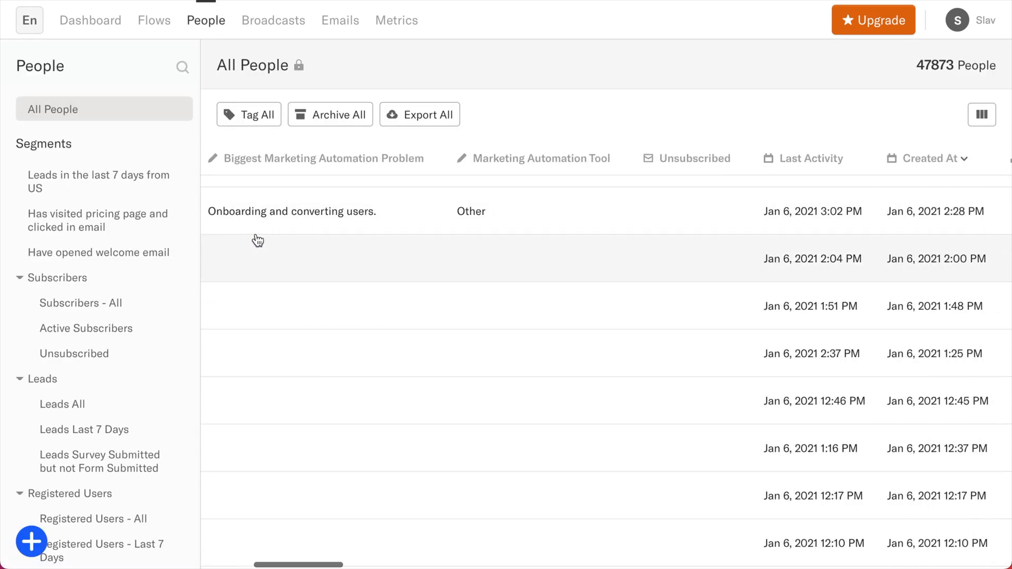
{"action": "left_click", "coordinate": [31, 555]}
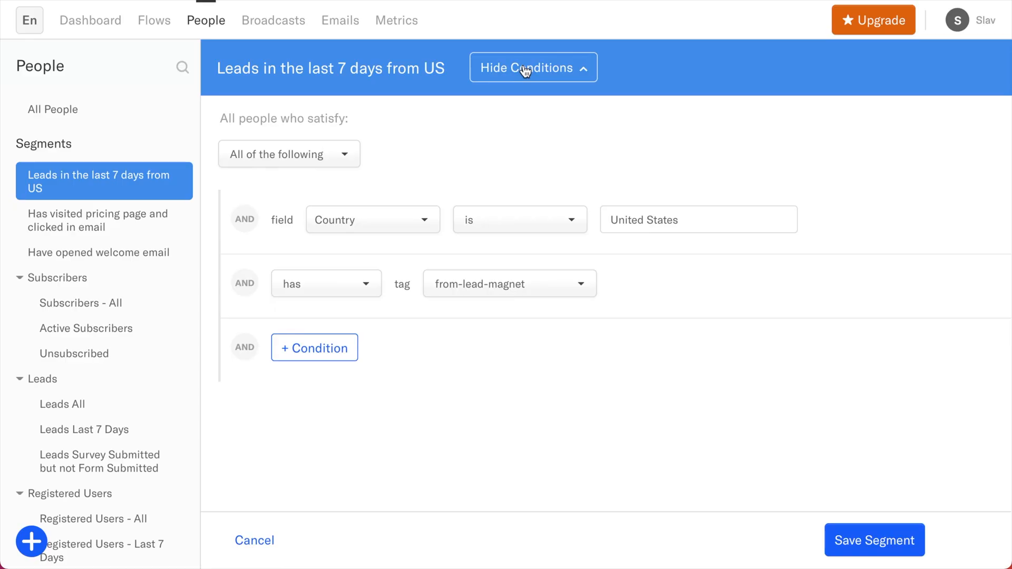
Review the 'Has visited pricing page' and 'Have opened welcome email' segments, then view a contact's profile
{"action": "left_click", "coordinate": [98, 220]}
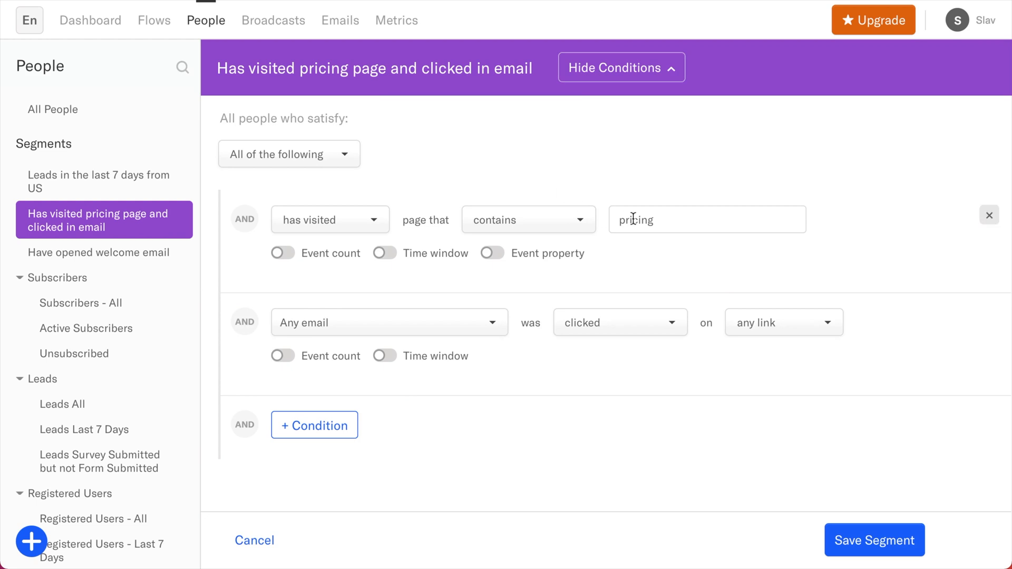
{"action": "mouse_move", "coordinate": [461, 297]}
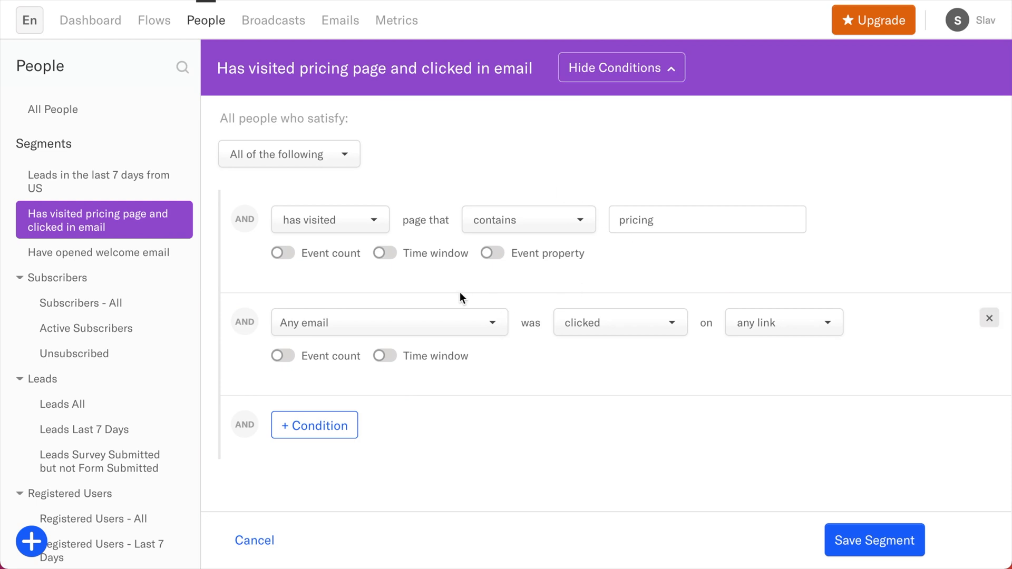
{"action": "left_click", "coordinate": [99, 253]}
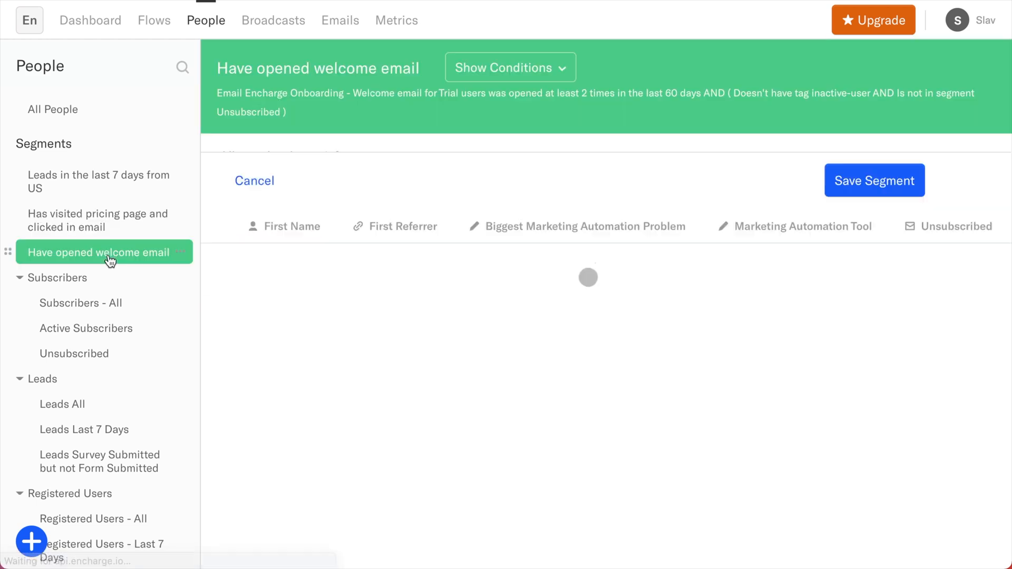
{"action": "left_click", "coordinate": [510, 68]}
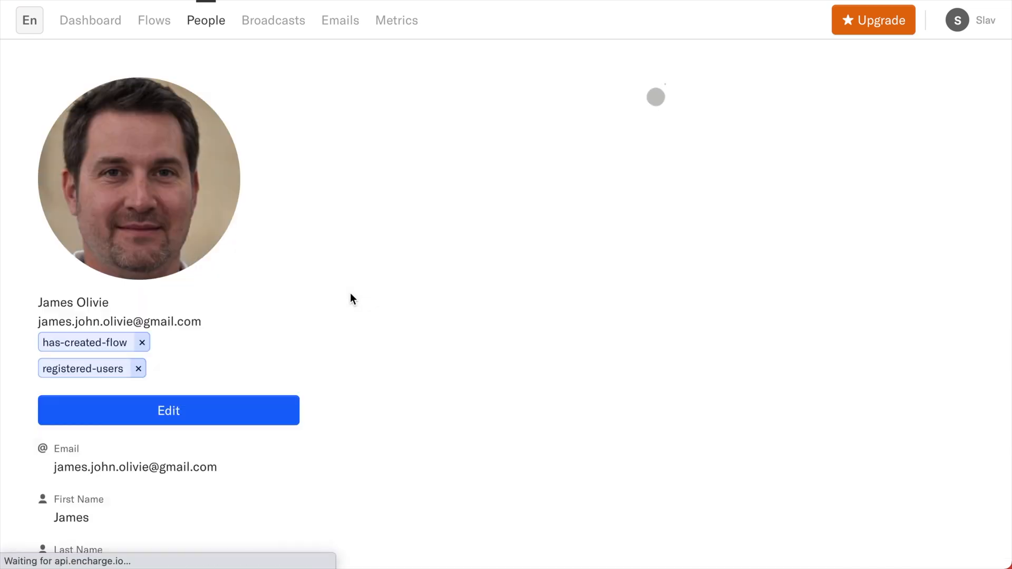
{"action": "scroll", "scroll_direction": "down", "scroll_amount": 3}
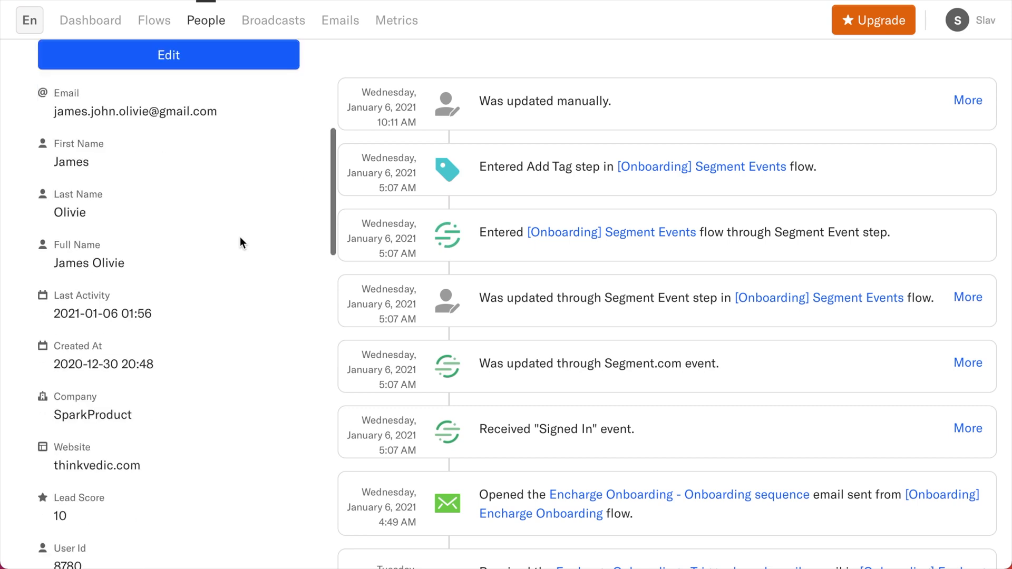
{"action": "scroll", "scroll_direction": "down", "scroll_amount": 3}
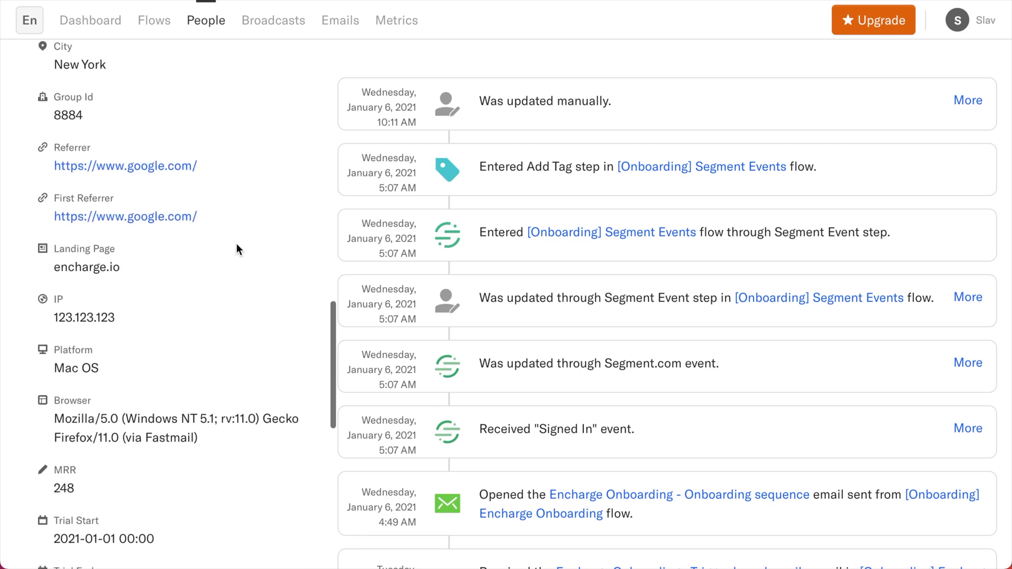
{"action": "scroll", "scroll_direction": "down", "scroll_amount": 3}
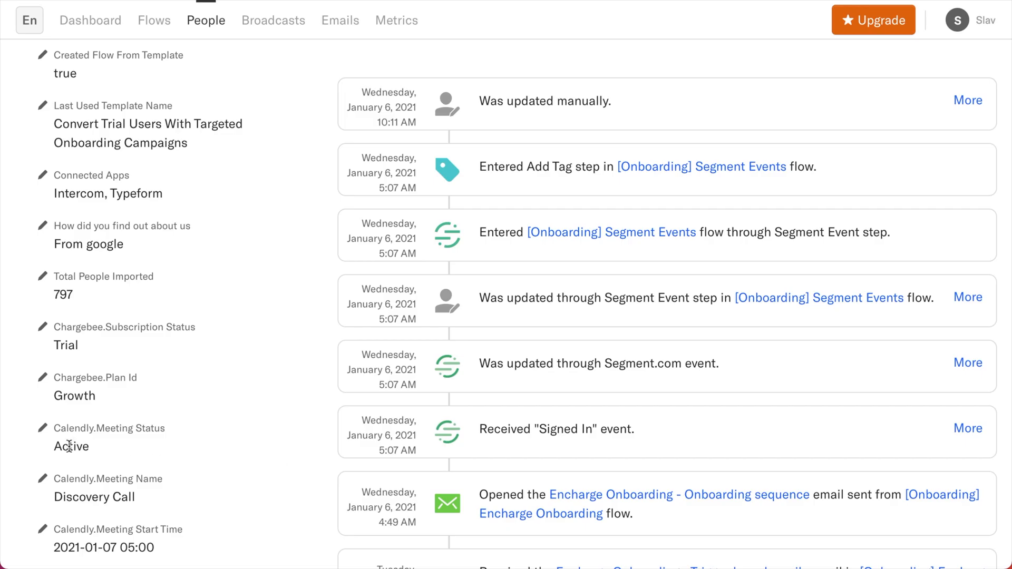
{"action": "scroll", "scroll_direction": "down", "scroll_amount": 3}
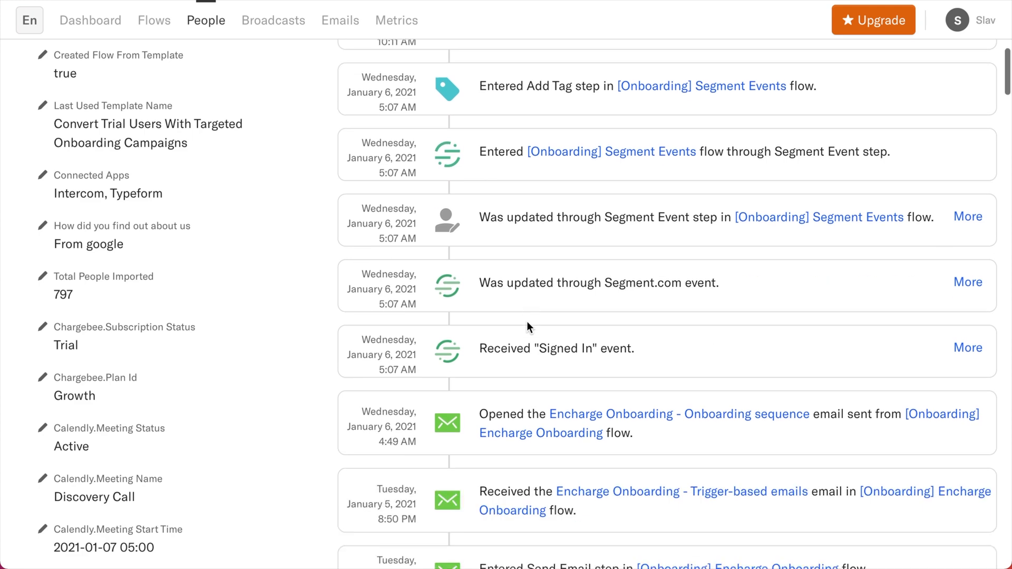
{"action": "scroll", "scroll_direction": "down", "scroll_amount": 3}
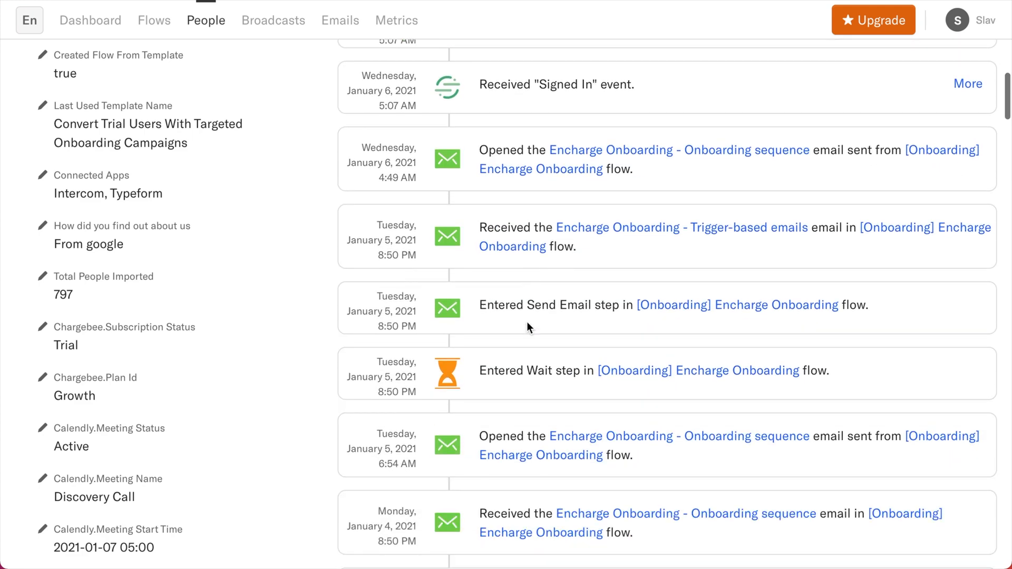
{"action": "scroll", "scroll_direction": "down", "scroll_amount": 3}
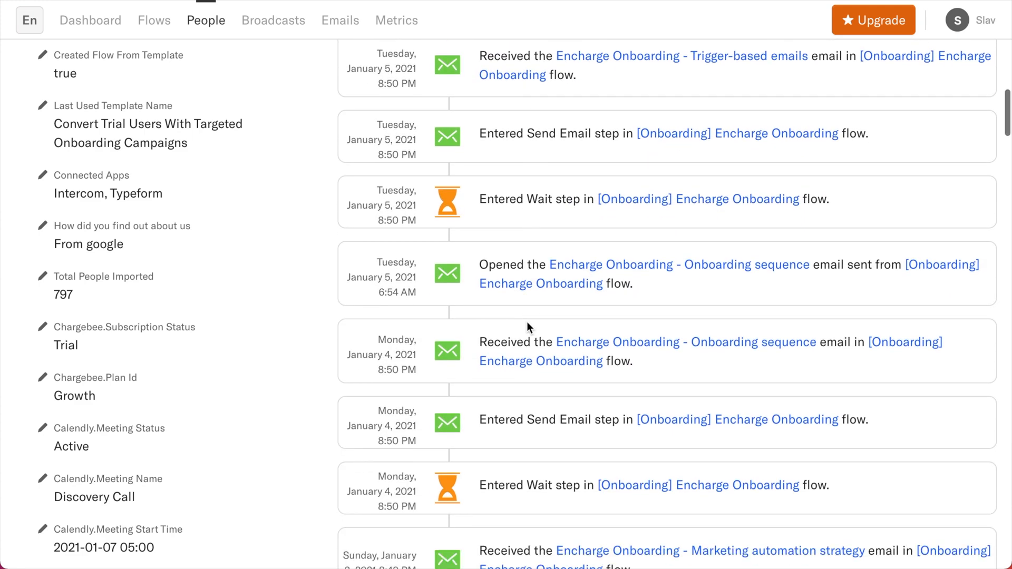
{"action": "scroll", "scroll_direction": "down", "scroll_amount": 3}
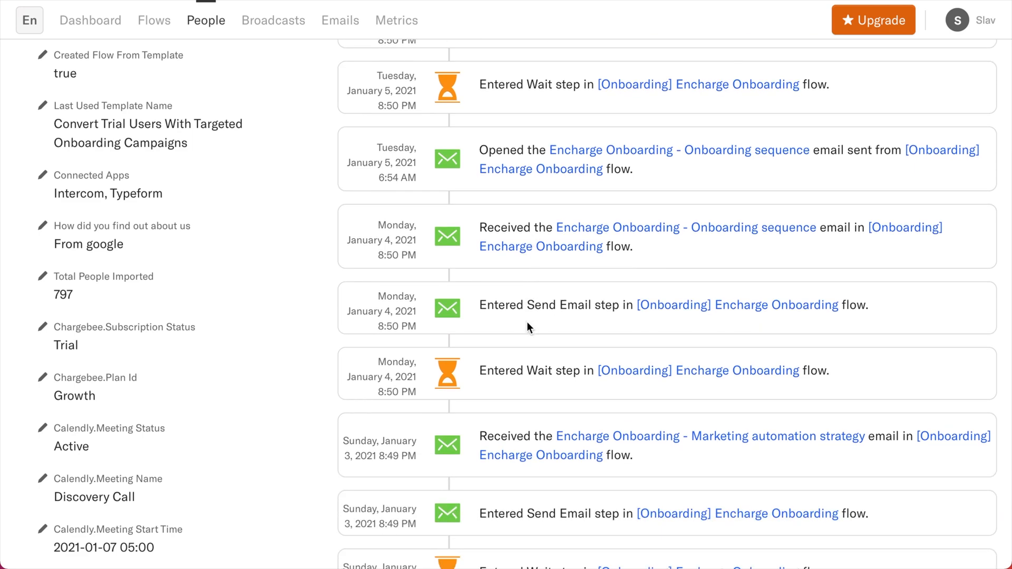
{"action": "scroll", "scroll_direction": "down", "scroll_amount": 3}
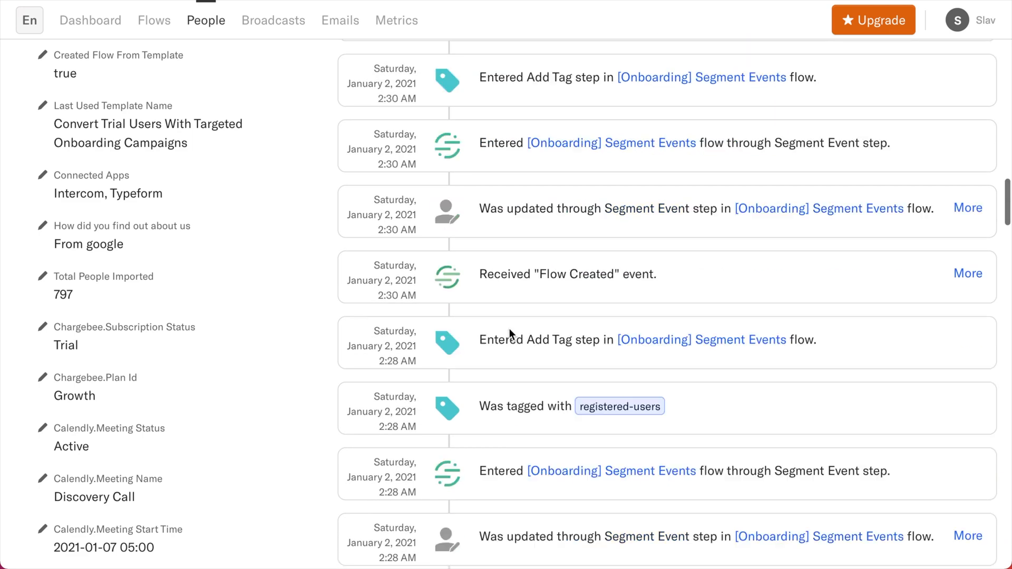
{"action": "scroll", "scroll_direction": "down", "scroll_amount": 3}
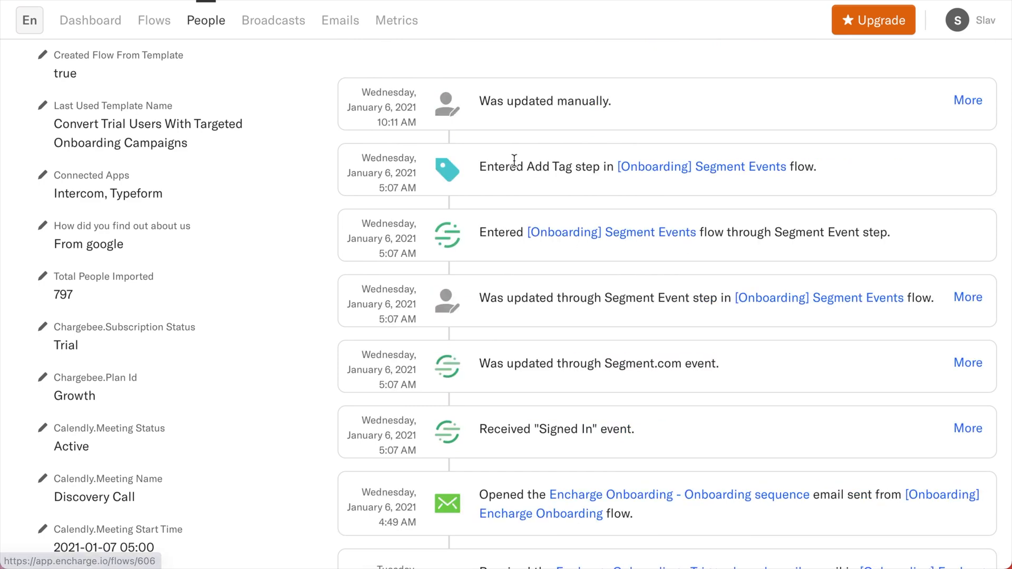
Browse the flow list and template gallery, then view a nurturing email sequence flow in the builder
{"action": "left_click", "coordinate": [154, 21]}
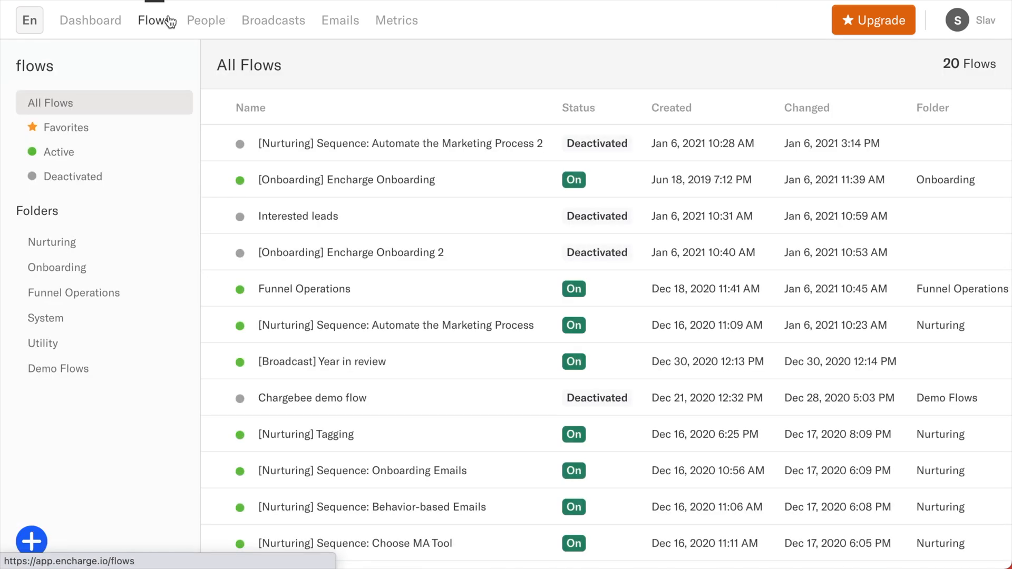
{"action": "left_click", "coordinate": [30, 541]}
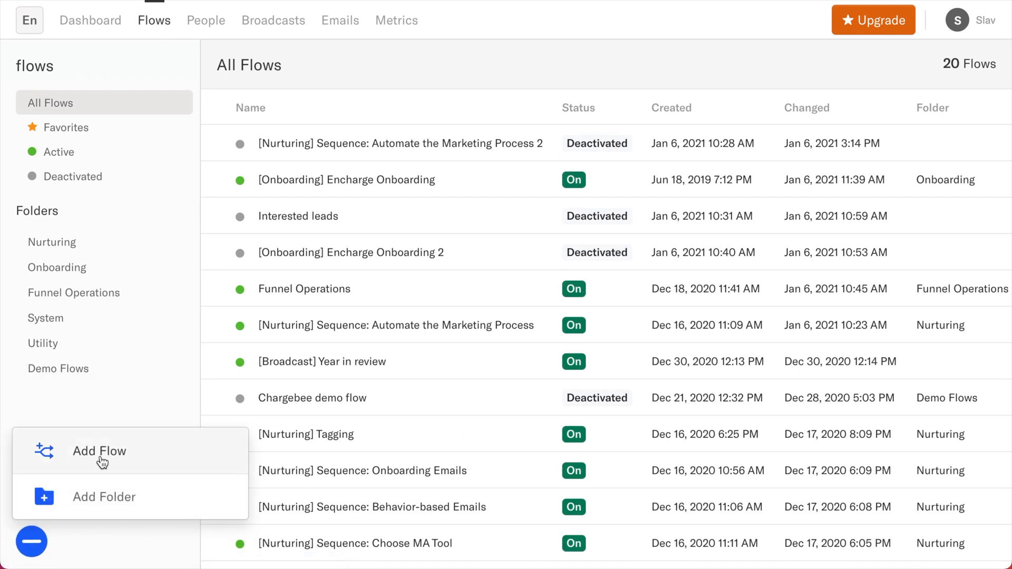
{"action": "left_click", "coordinate": [99, 451]}
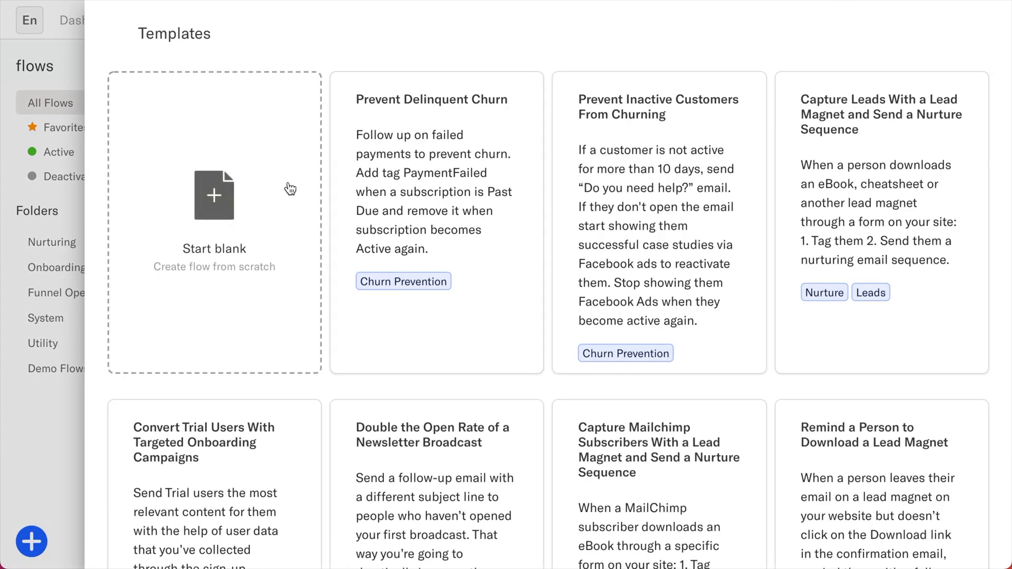
{"action": "left_click", "coordinate": [214, 194]}
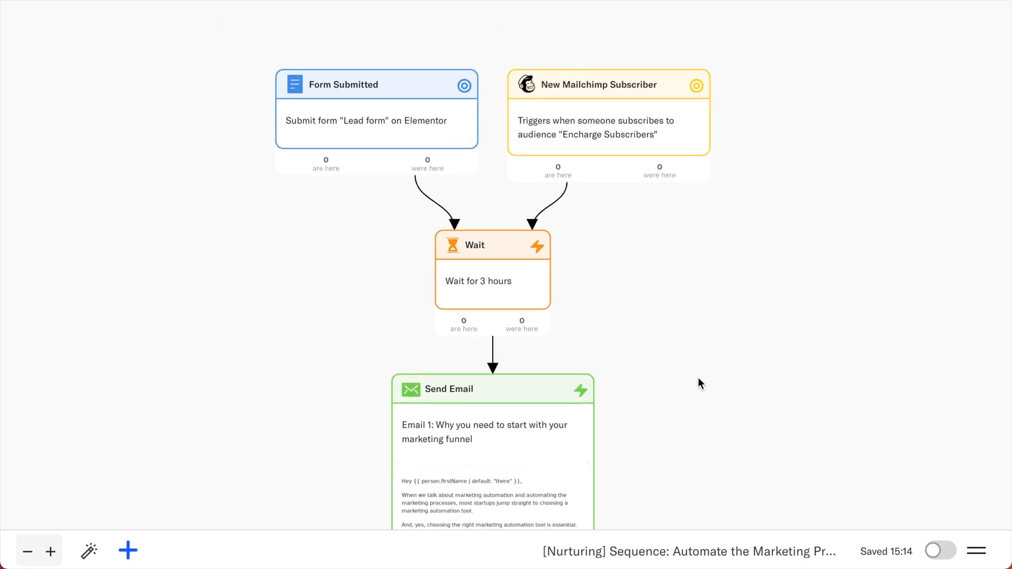
{"action": "scroll", "scroll_direction": "down", "scroll_amount": 3}
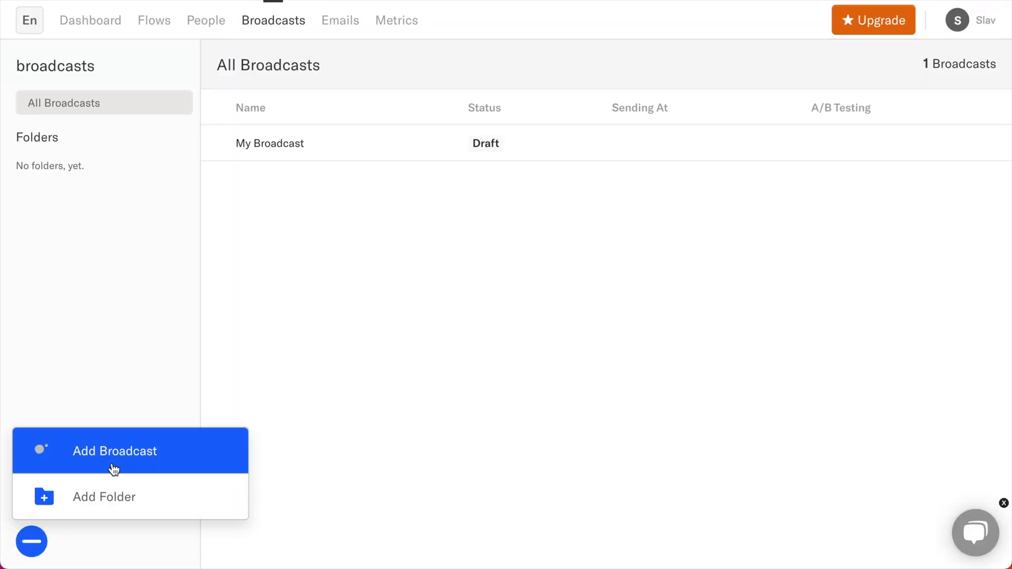
{"action": "left_click", "coordinate": [114, 451]}
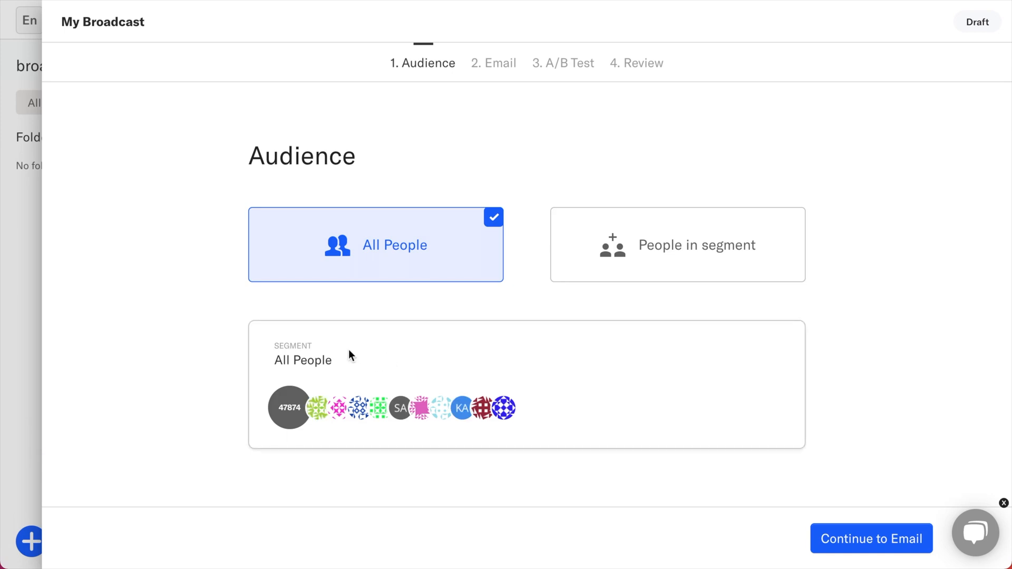
{"action": "left_click", "coordinate": [677, 245]}
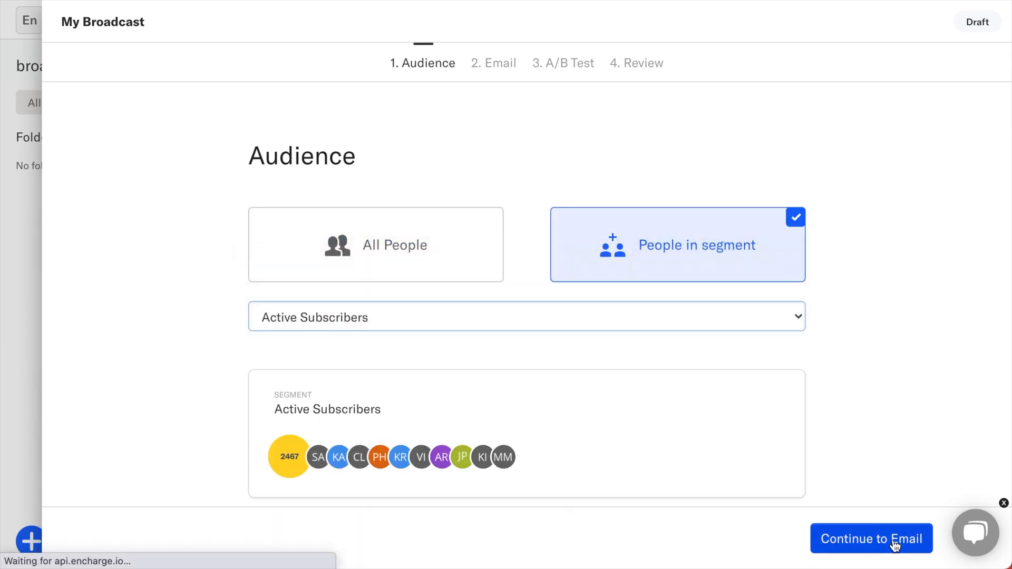
{"action": "left_click", "coordinate": [871, 538]}
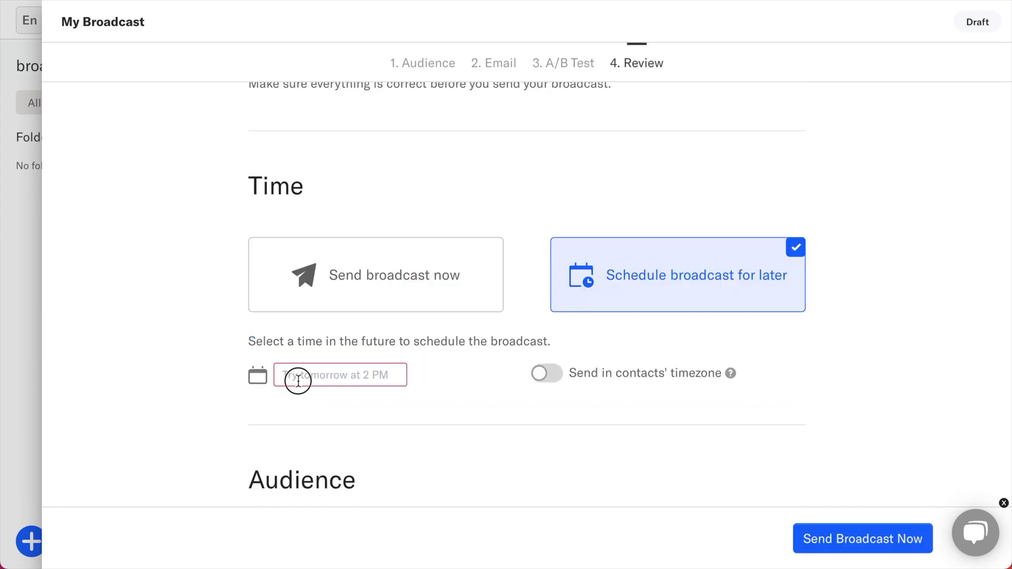
{"action": "type", "text": "2021-01-07 14:00"}
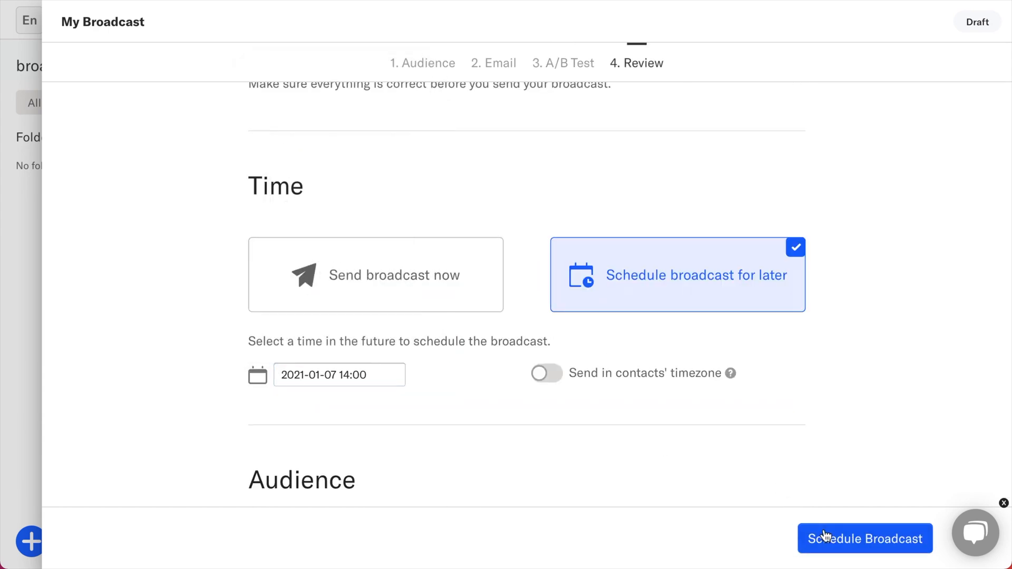